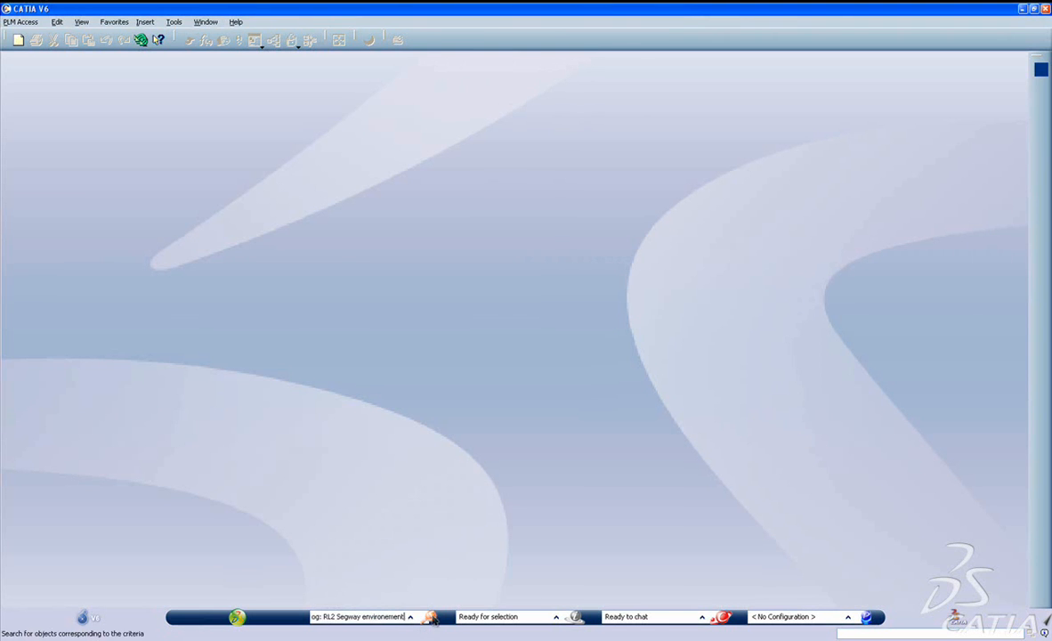
- Search PLM for 'RL2 Segway environement' and load the first result in the Result Manager
click(431, 616)
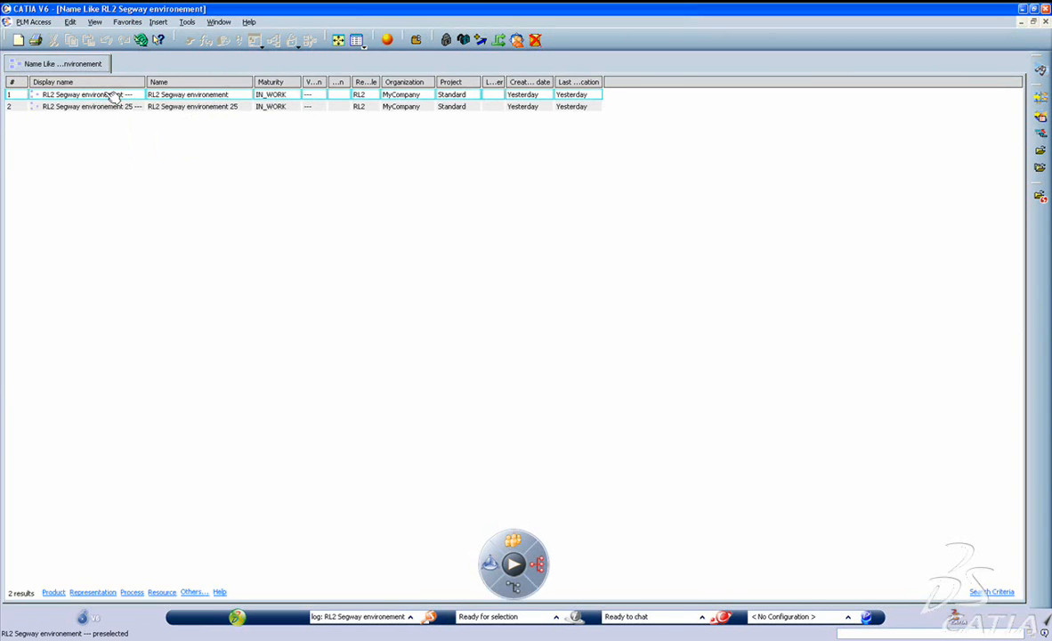
double_click(87, 95)
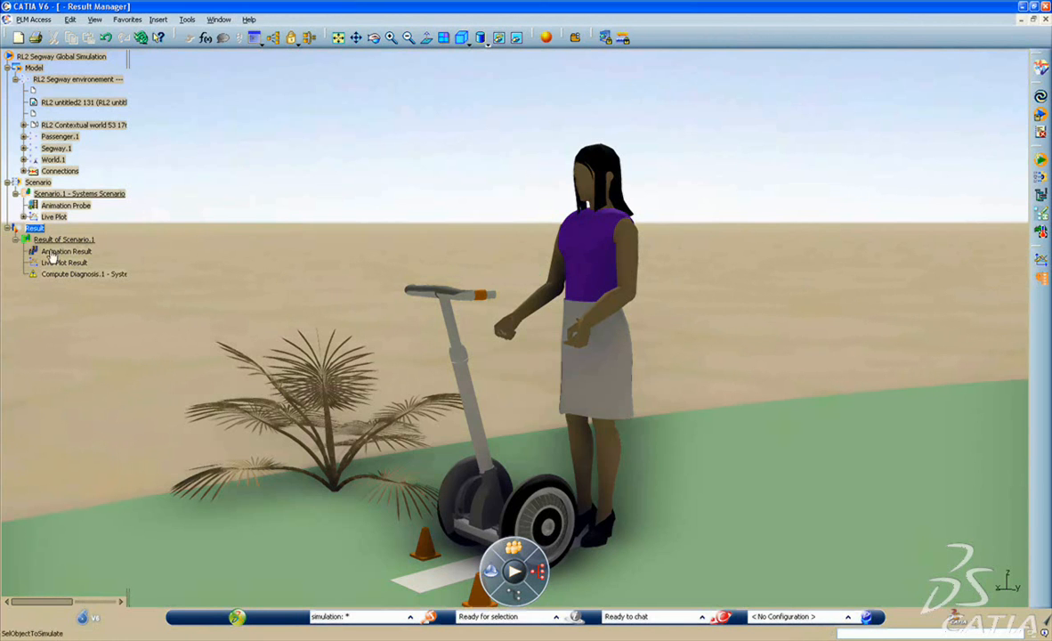
- Enter the RFLP editor's Logical view and return to the whole Passenger/Segway/World environment diagram
click(514, 571)
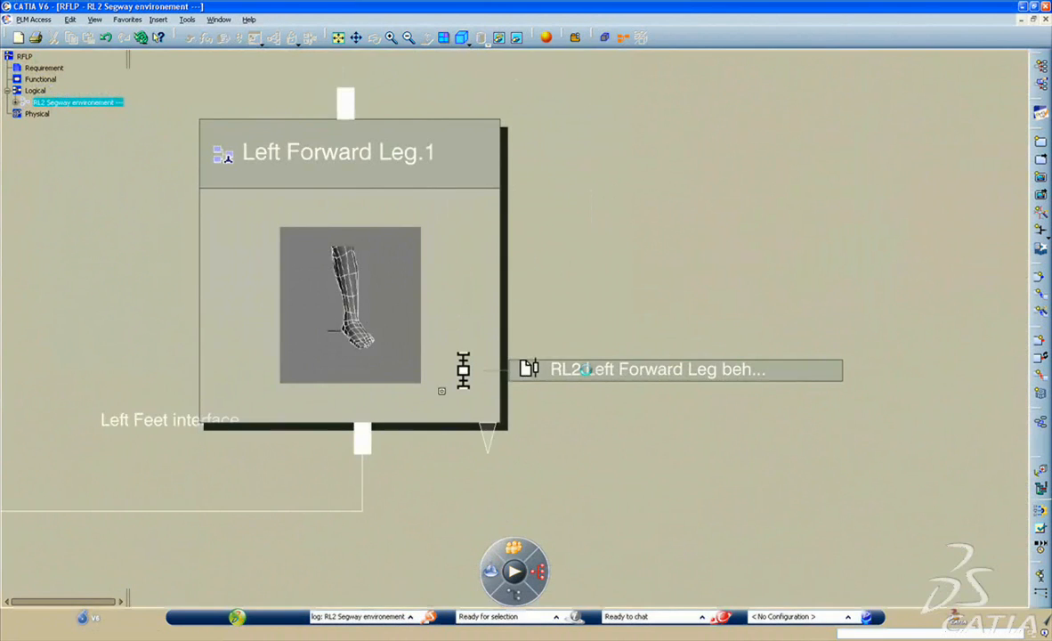
double_click(657, 368)
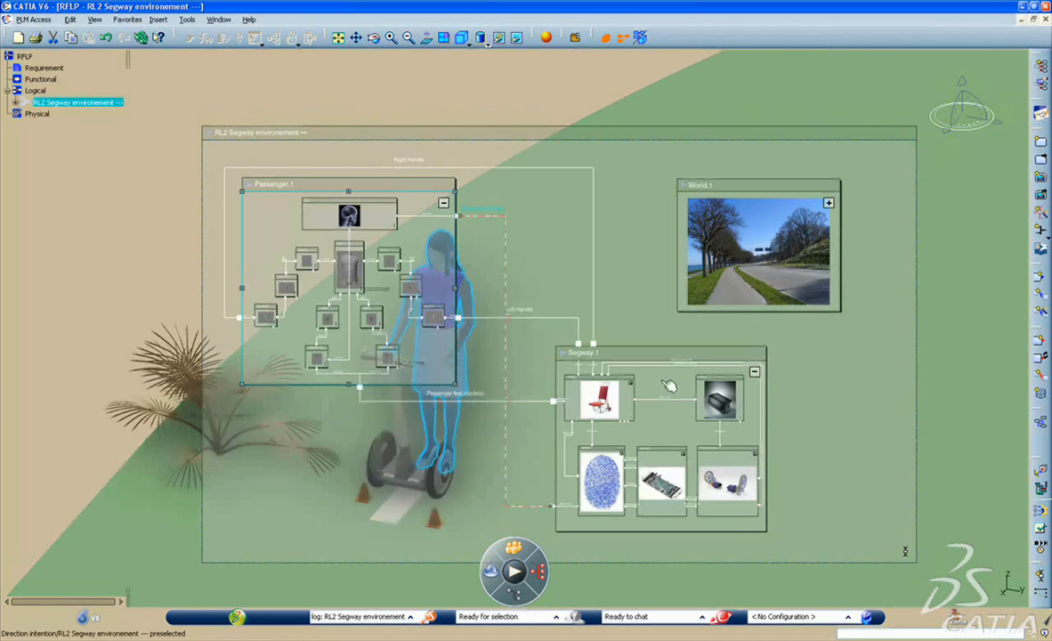
mouse_move(660, 382)
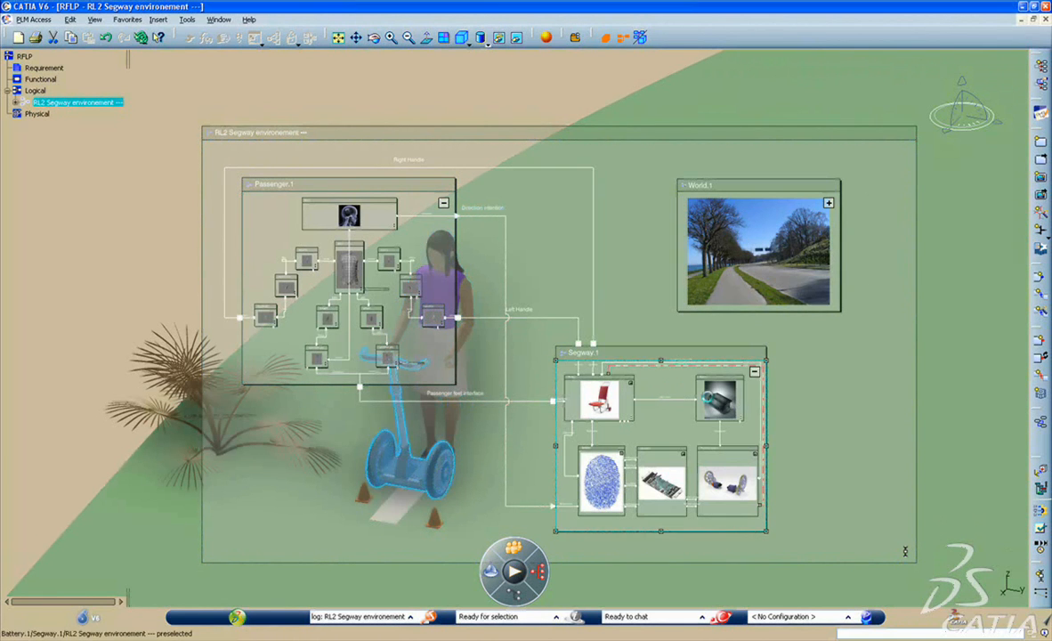
- Highlight the Segway.1 block in 3D and play the Animation Result from the Result Manager
click(717, 401)
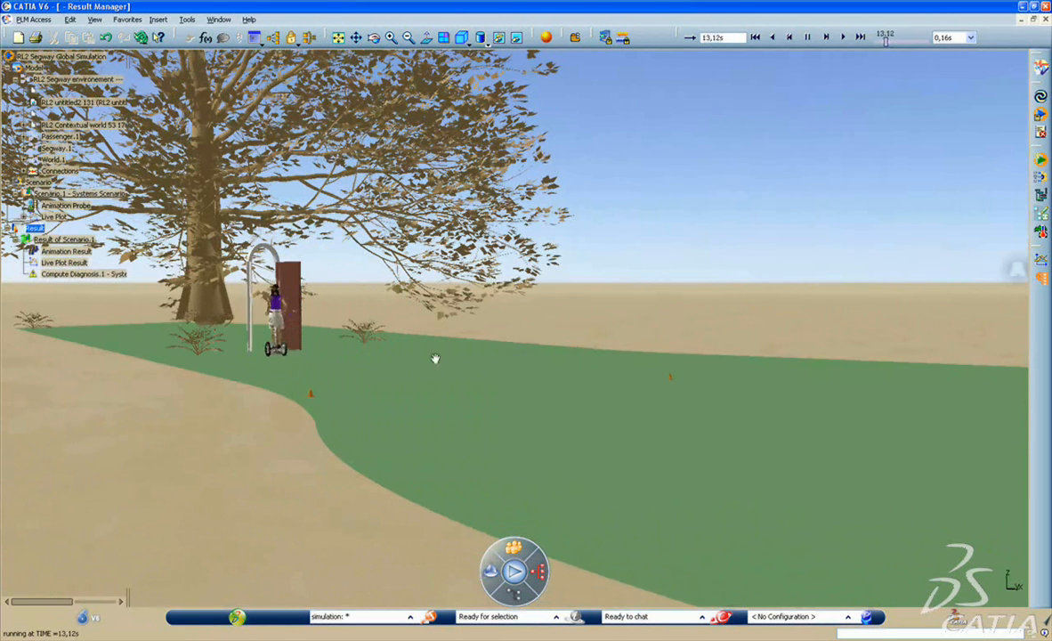
- Pause the replay and skip it forward to about 32 seconds into the ride
click(807, 37)
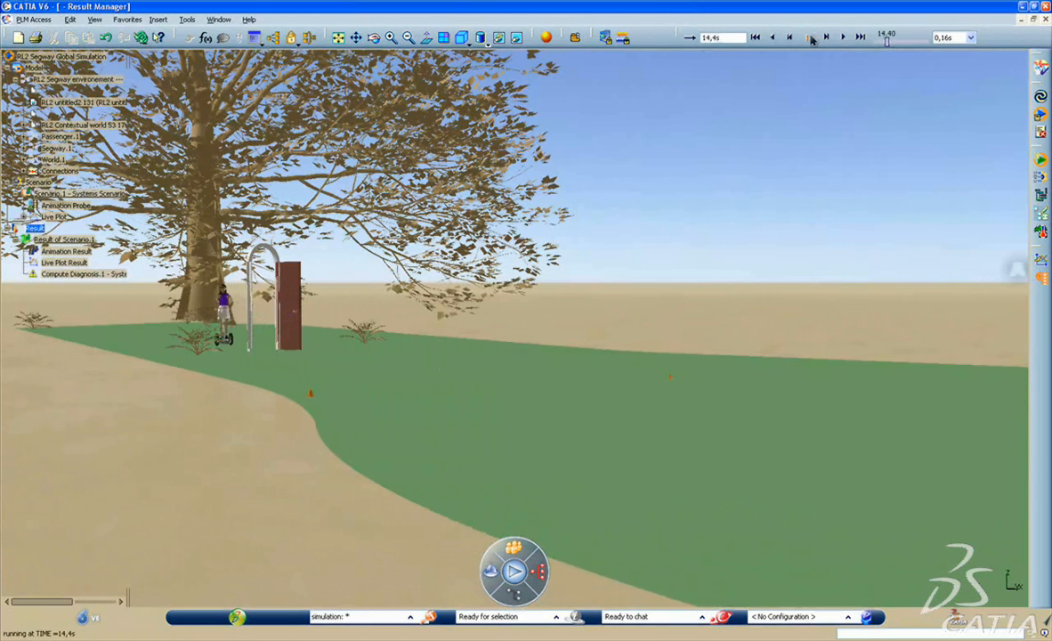
click(807, 37)
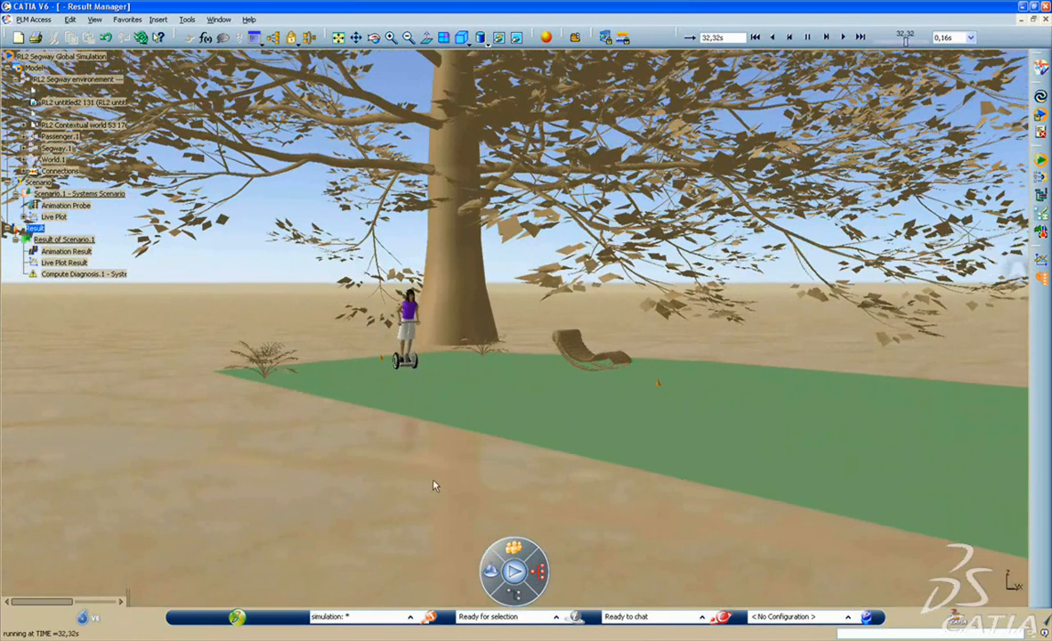